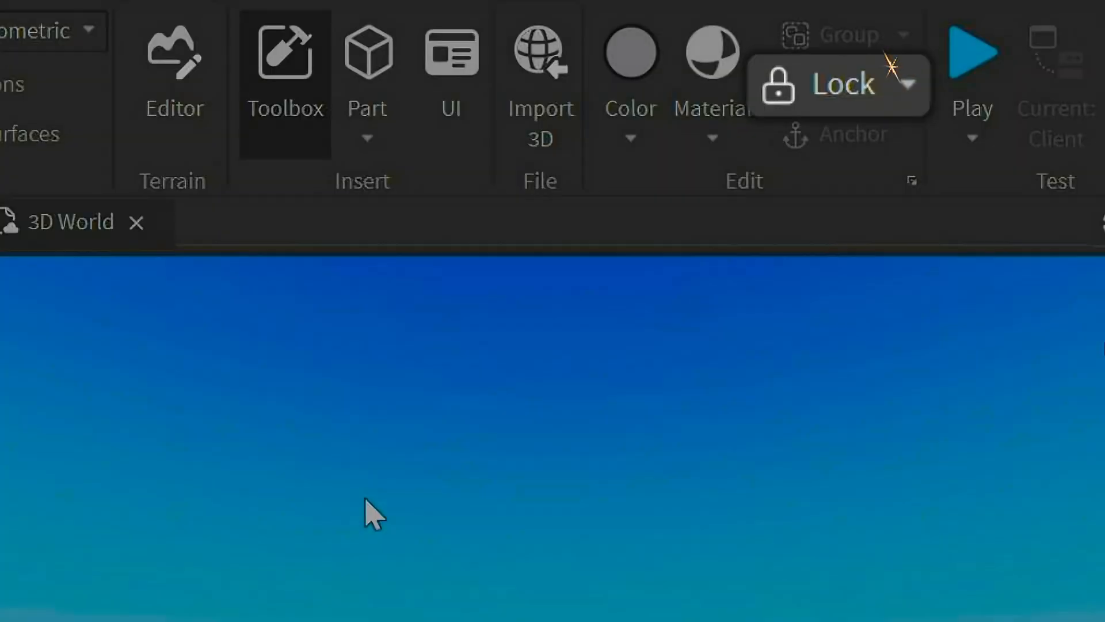
Select the Dummy model so its properties appear in the Properties panel.
click(972, 49)
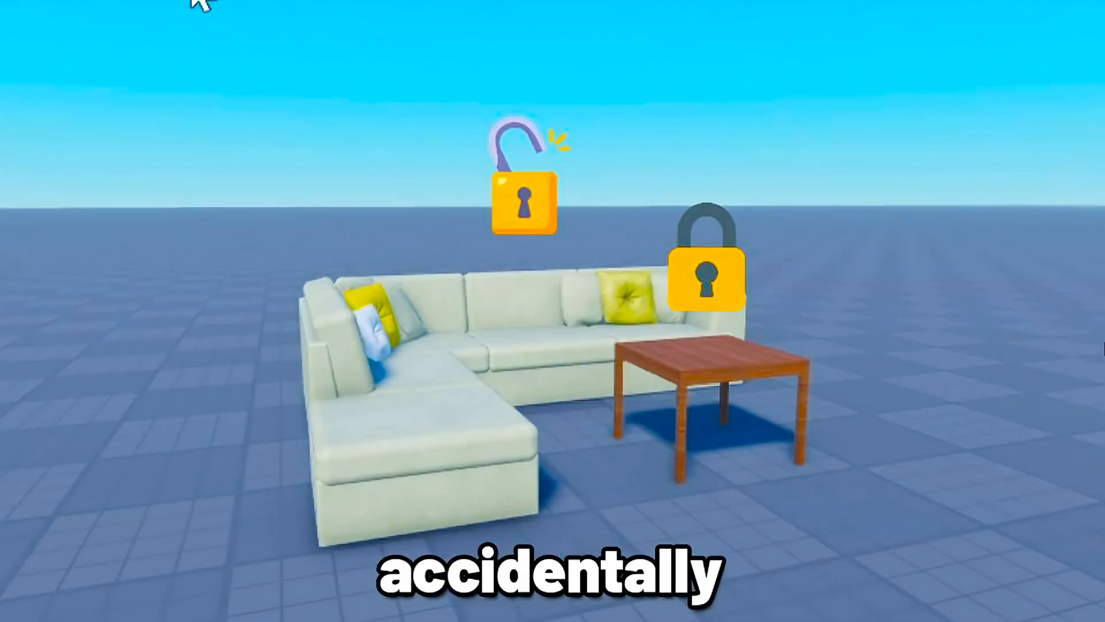
mouse_move(719, 381)
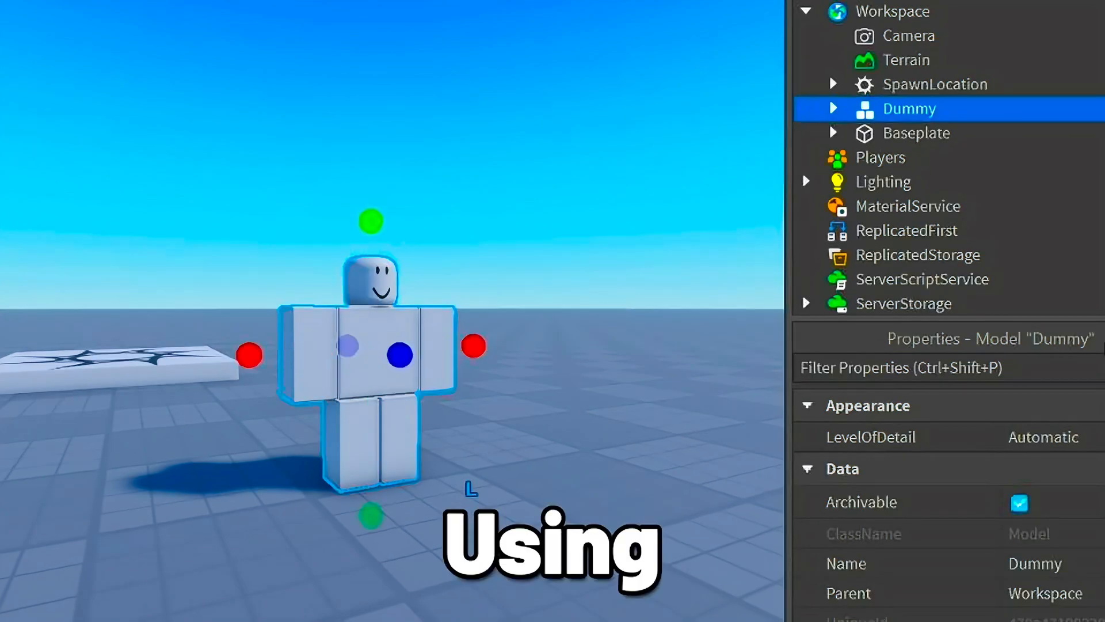
click(451, 367)
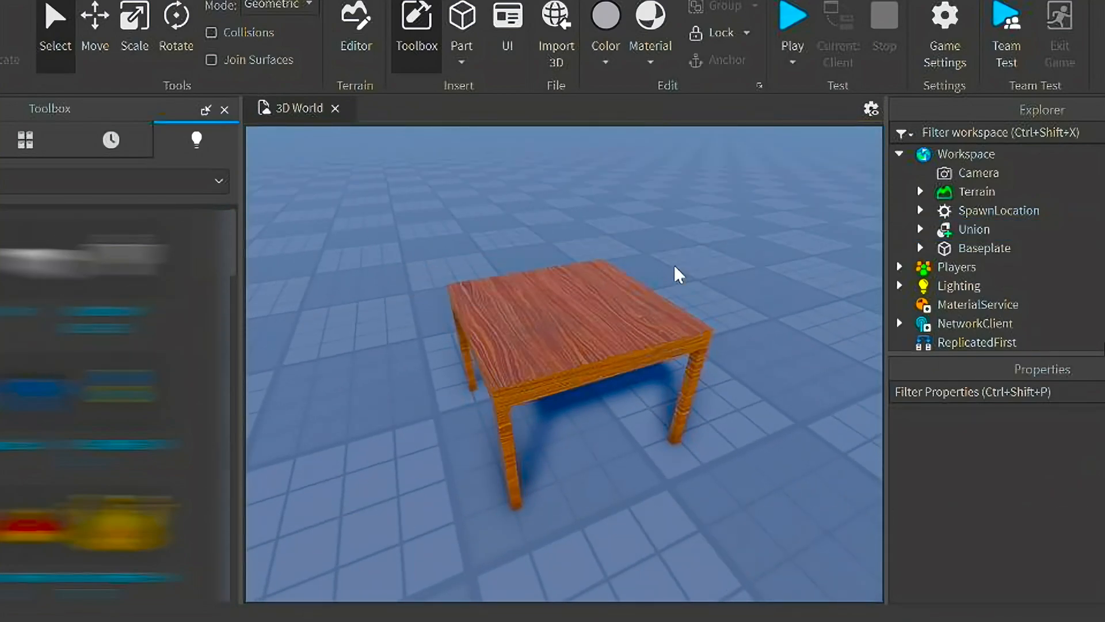
mouse_move(564, 361)
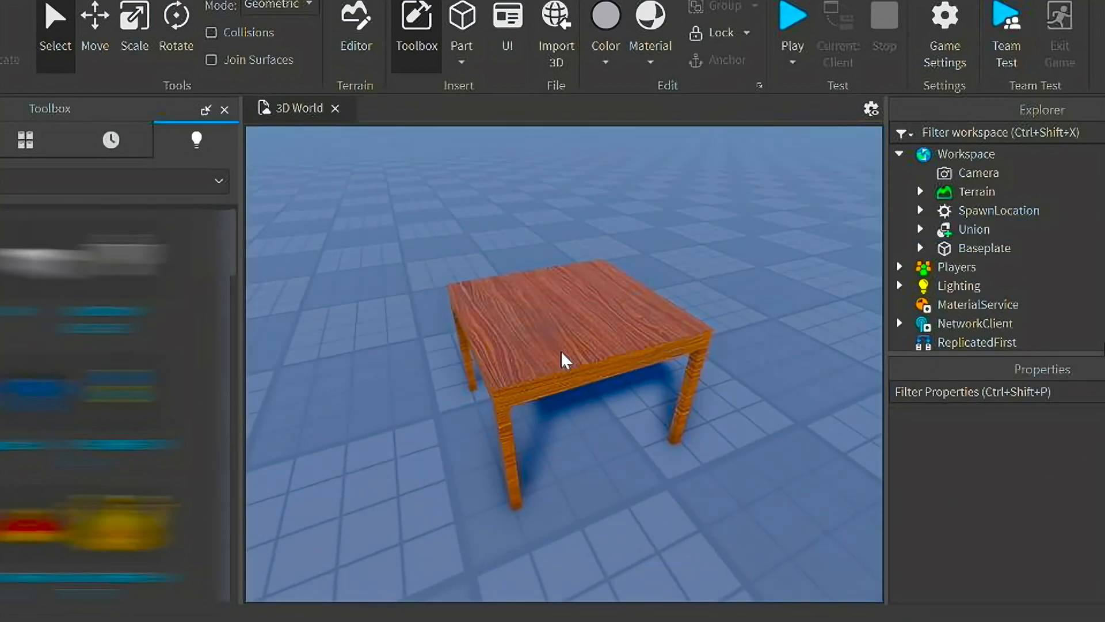
click(791, 15)
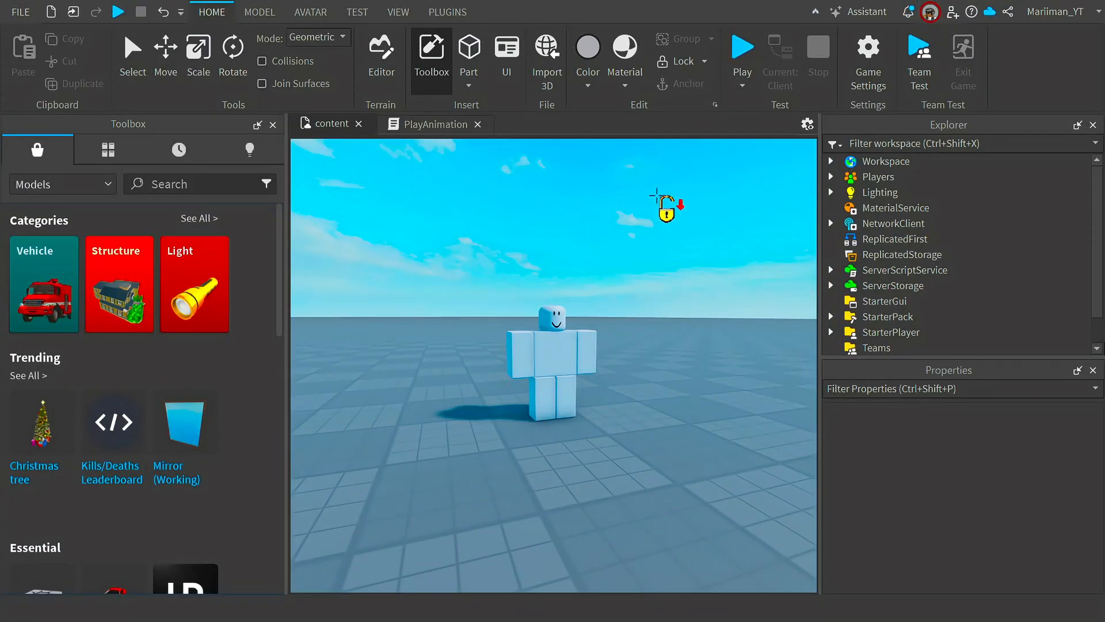
Unlock the Dummy character with the Lock tool's Unlock option.
click(896, 336)
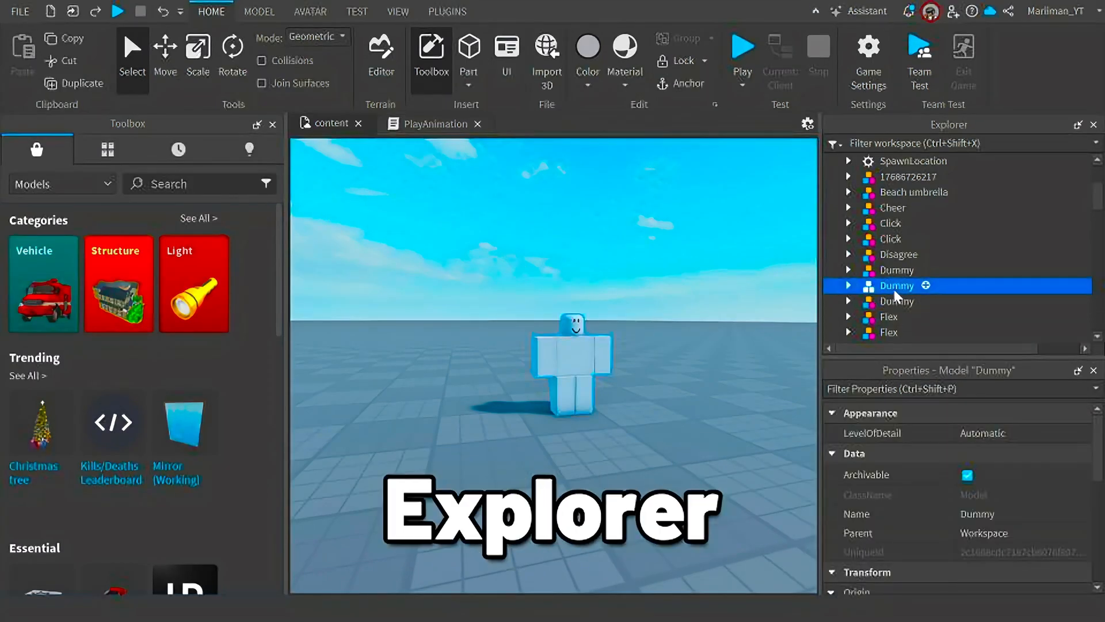
Select the Dummy's Head part to view its properties.
click(849, 286)
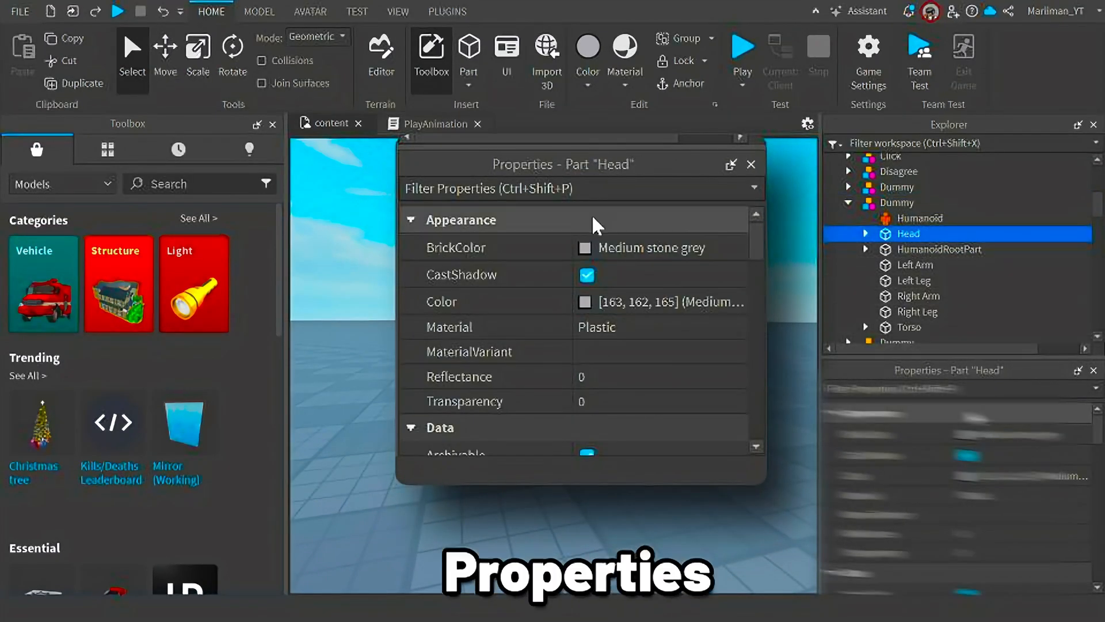
Filter properties to 'locked' and select the Dummy plus several of its parts.
text(lock)
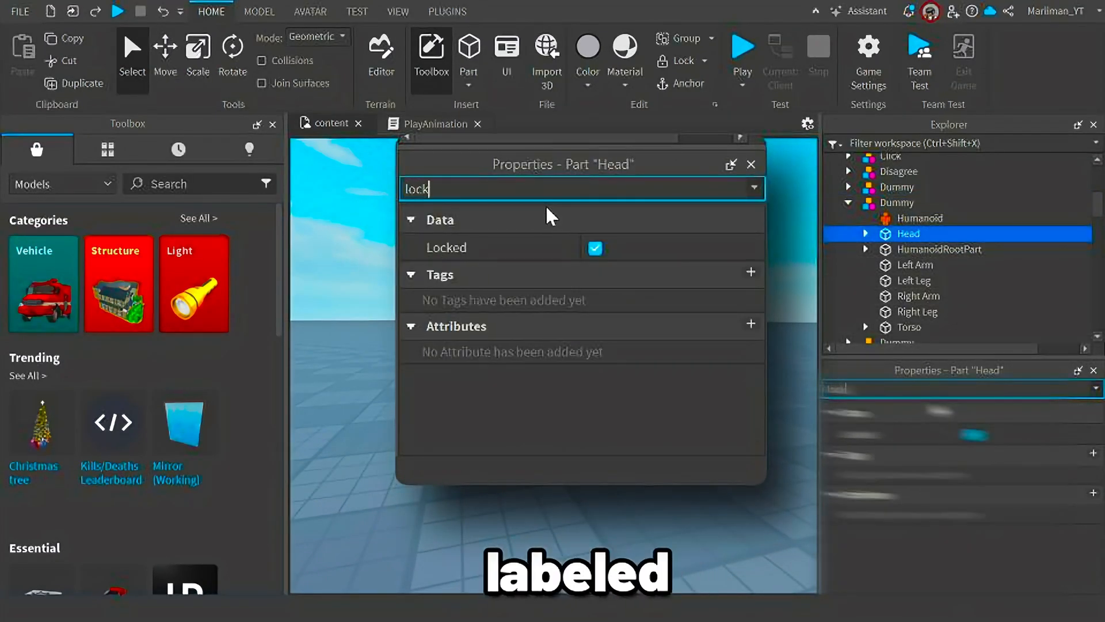
text(4)
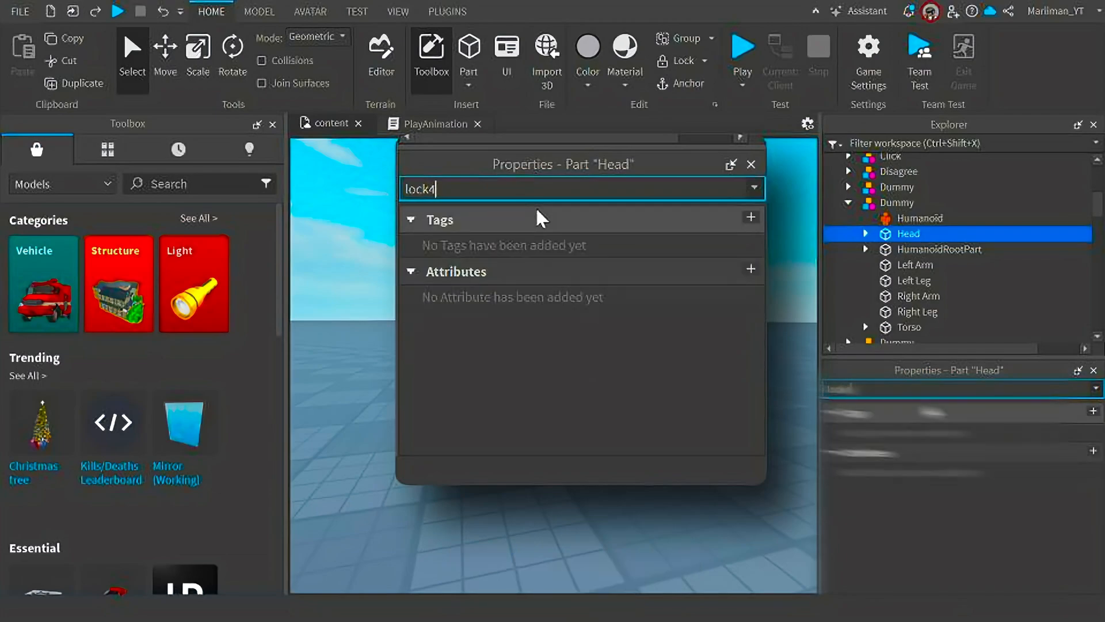
text(locked)
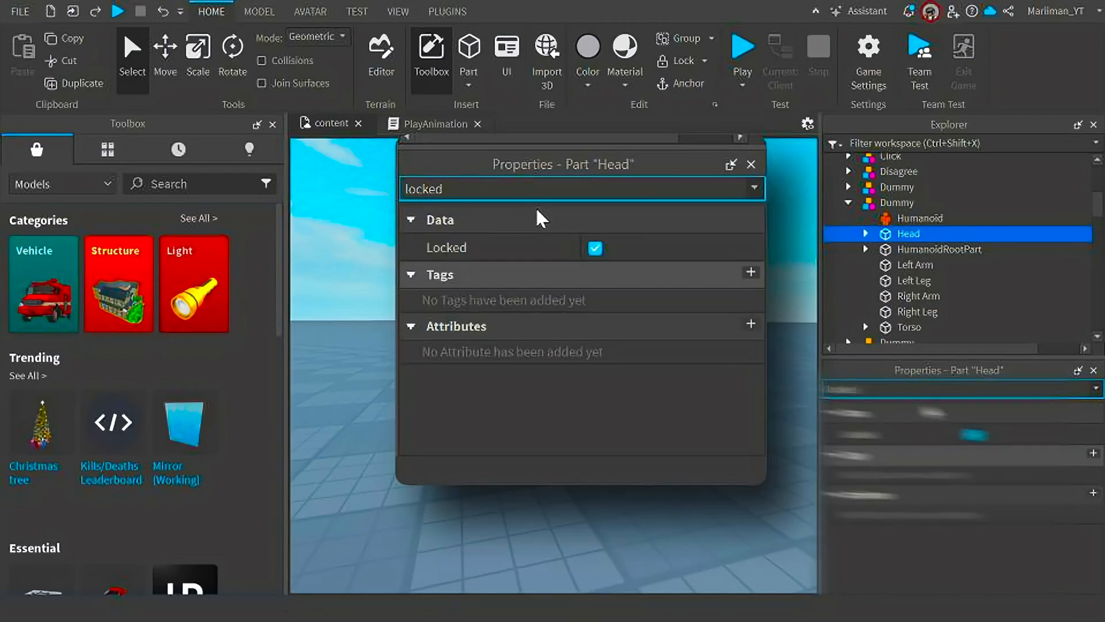
click(897, 202)
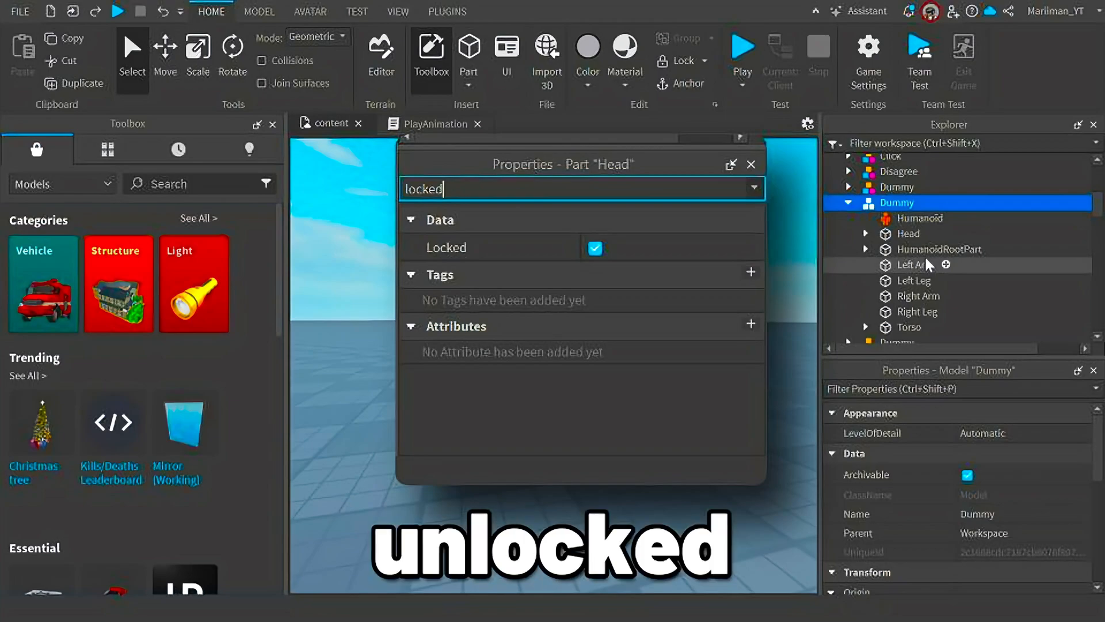
click(908, 233)
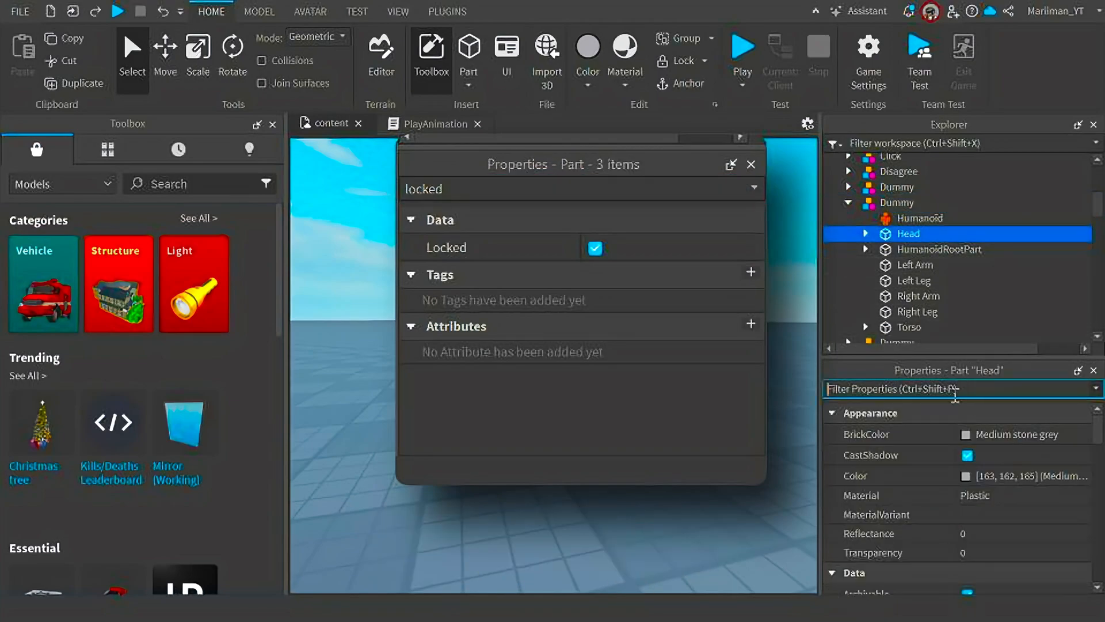